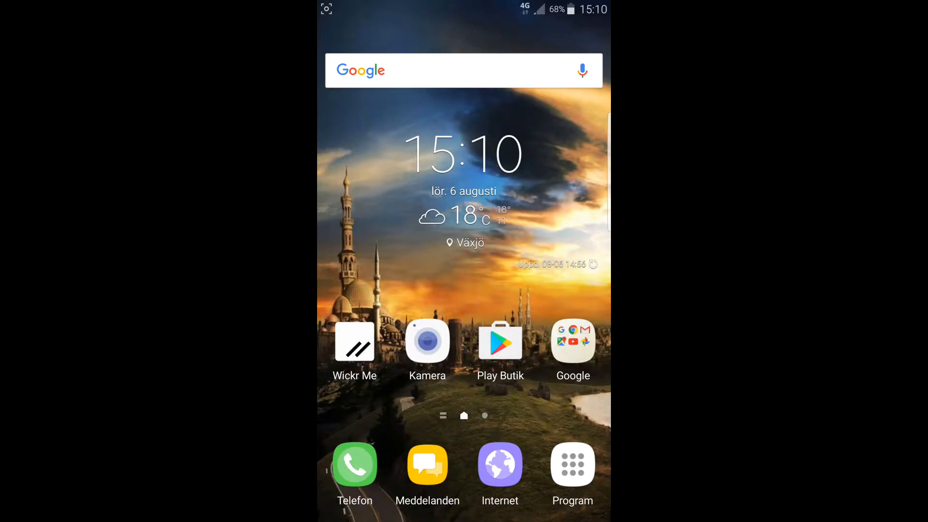
Open the app drawer and swipe through its pages back to the first page
click(572, 464)
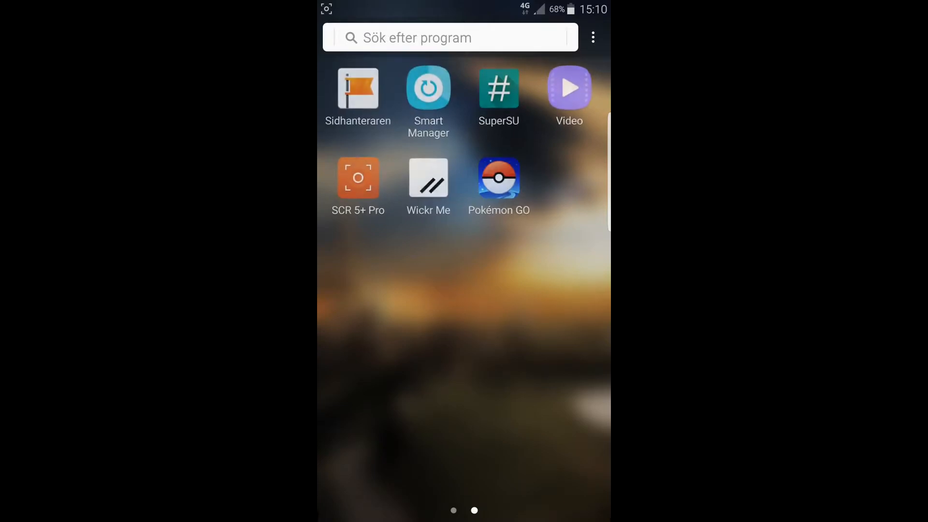
scroll(right, 3)
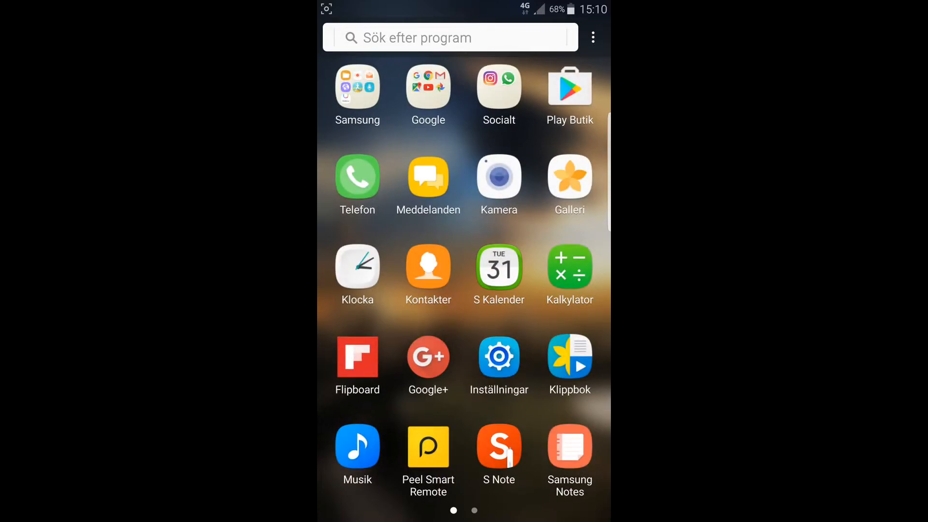
Open Inställningar and scroll the Om enheten page to the Android 6.0.1 and build details
click(499, 357)
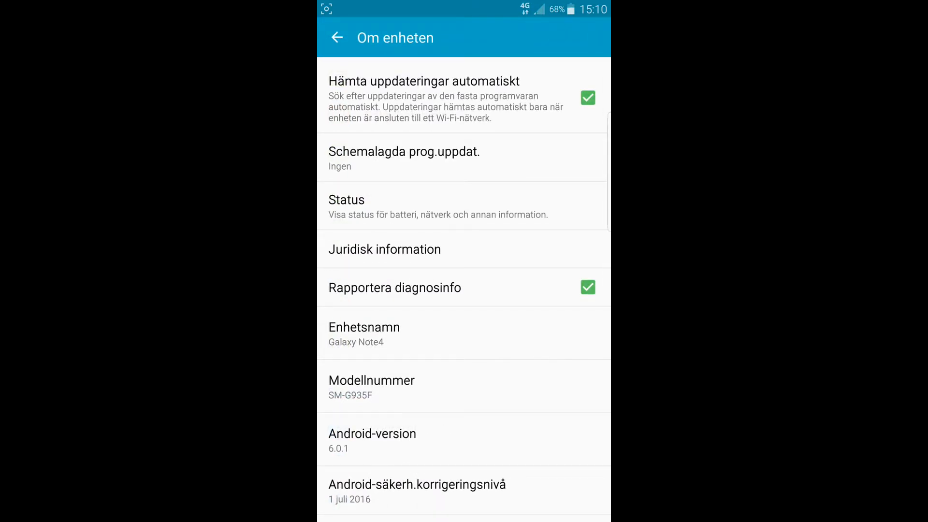
scroll(down, 3)
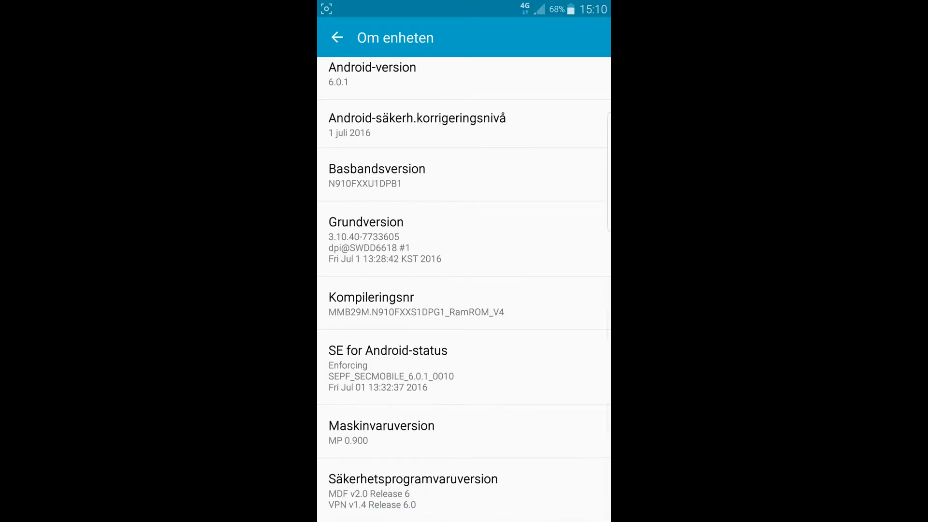
Return to the main Inställningar list and scroll down through its entries
click(337, 37)
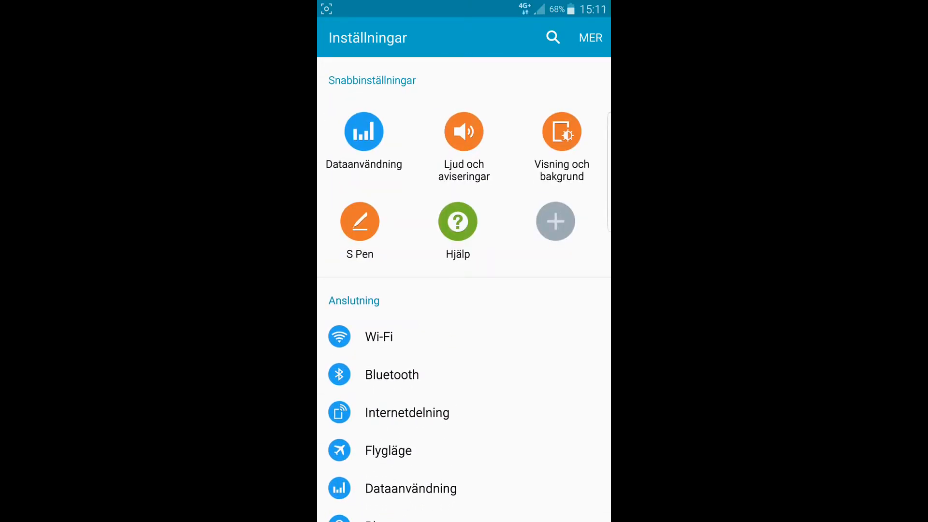
scroll(down, 3)
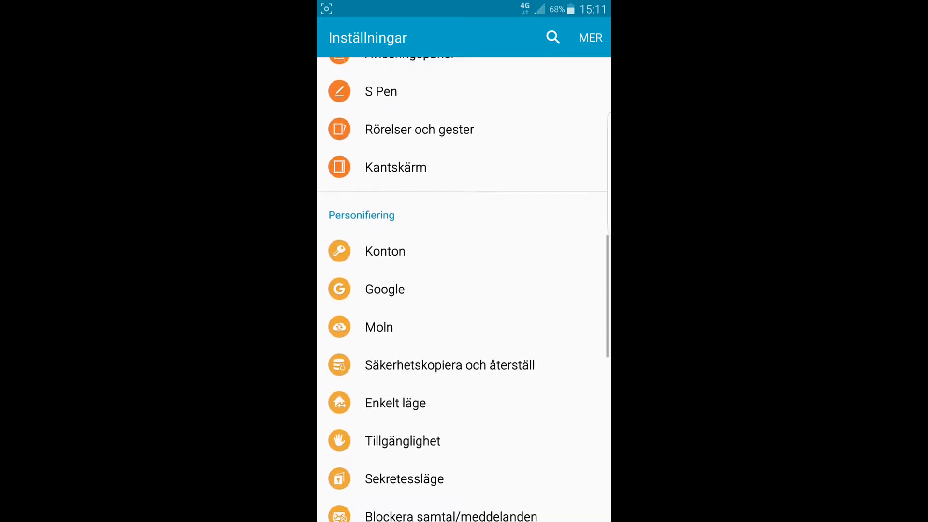
scroll(down, 3)
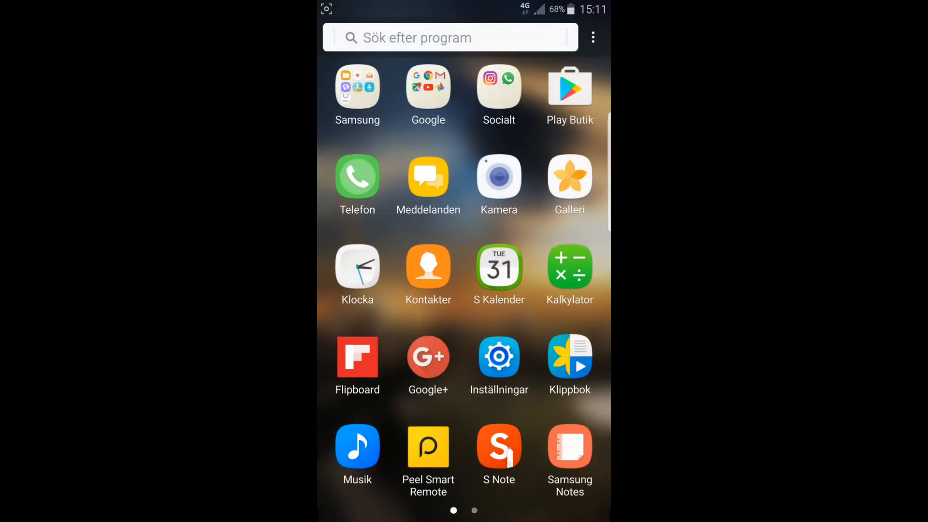
Open the Samsung folder, close it again and swipe back to the home screen
click(357, 86)
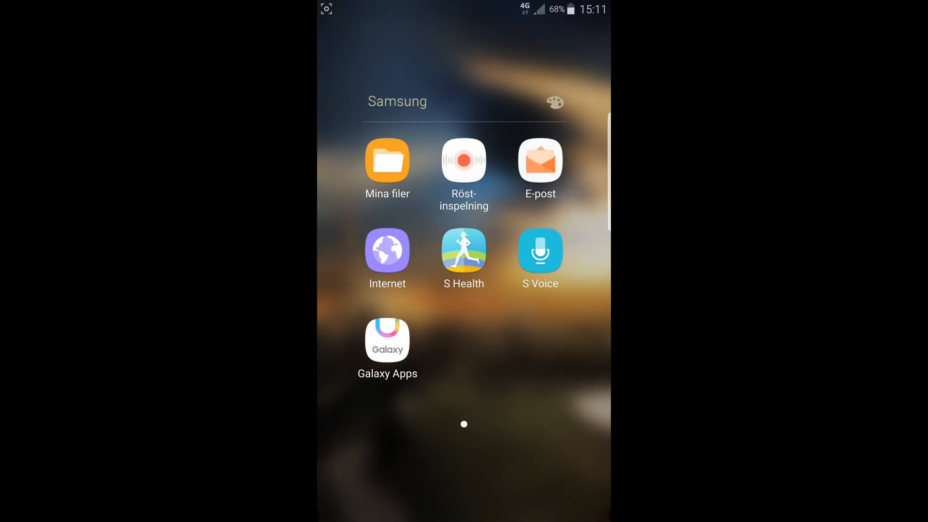
click(554, 101)
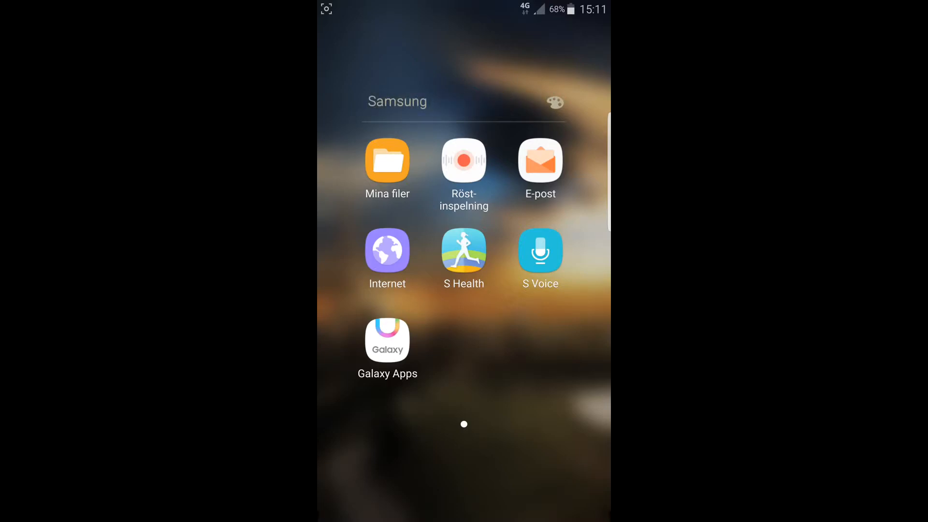
click(552, 102)
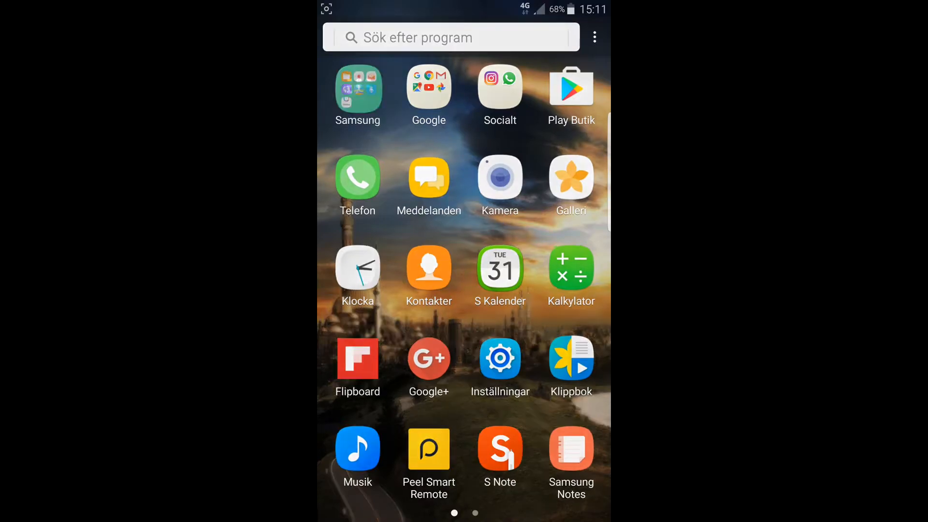
scroll(left, 3)
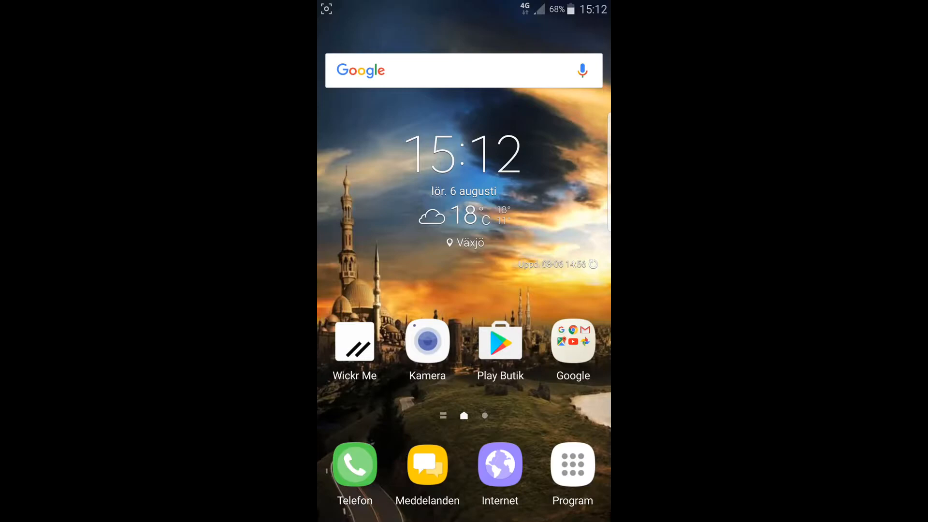
Swipe in from the edge handle to reveal the Apps edge shortcuts (Kontakter, Telefon, Kalkylator)
scroll(left, 3)
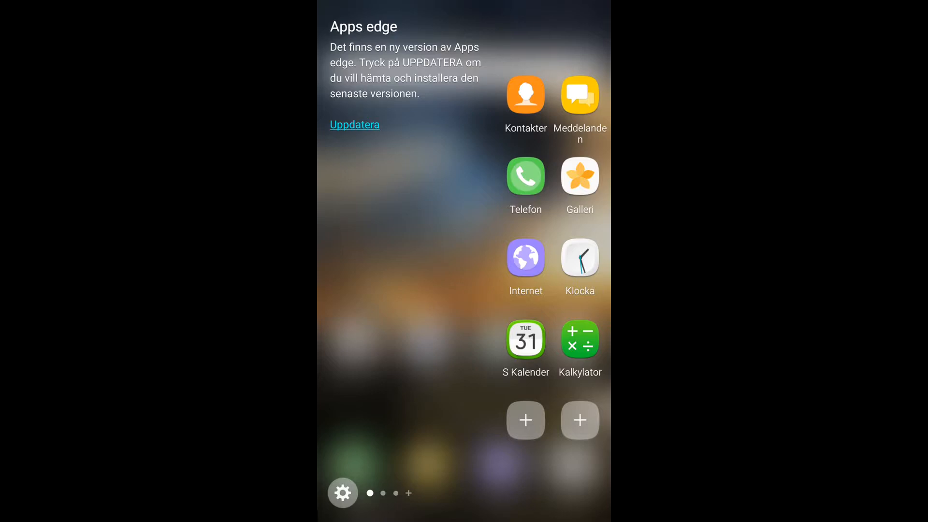
Swipe the edge panels sideways until the Tasks edge panel appears
scroll(left, 3)
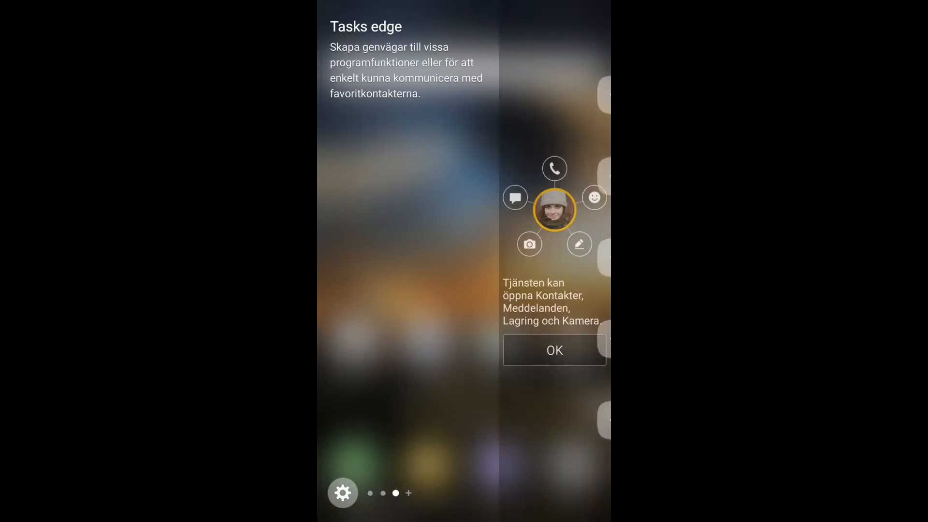
Dismiss the edge panel and pull down the quick settings shade with Wi-Fi and brightness
scroll(left, 3)
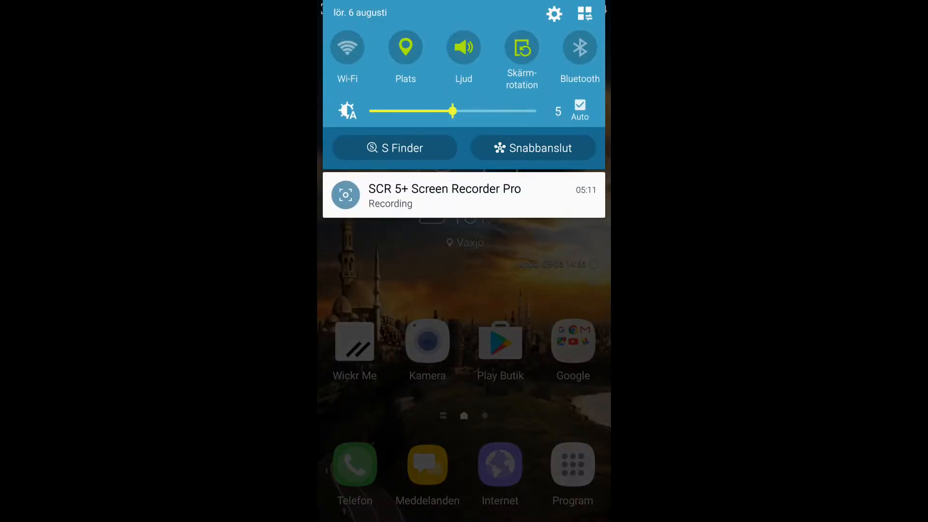
Swipe the quick-setting toggles, tap one, then close the shade and reopen the app drawer
scroll(left, 3)
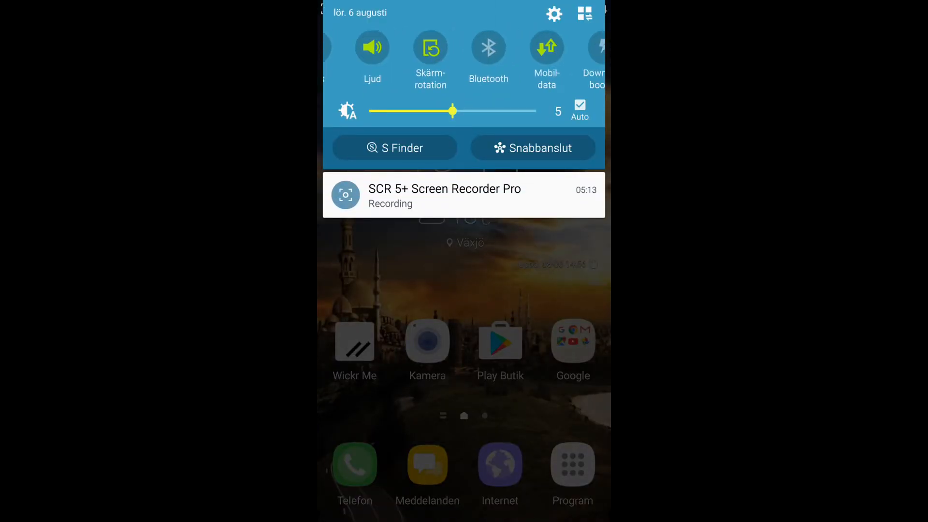
click(546, 47)
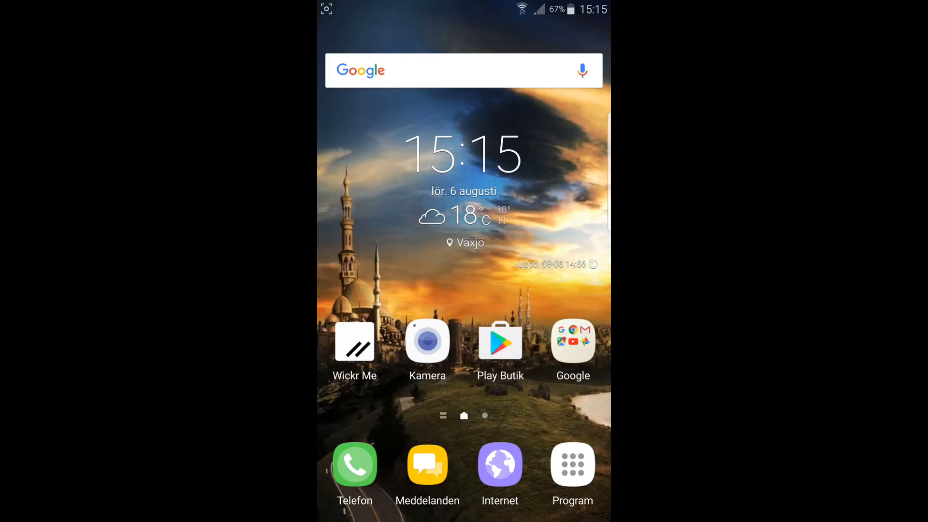
click(571, 464)
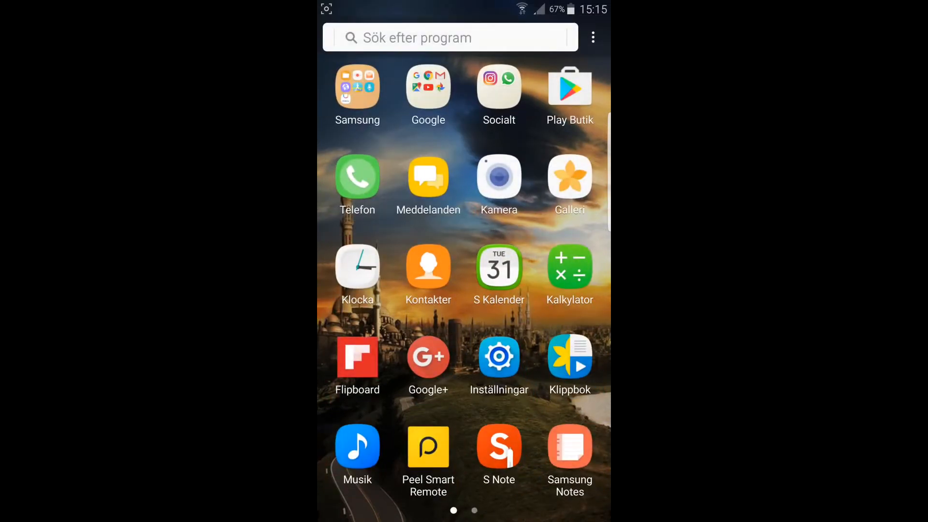
Move to the app drawer's second page with SuperSU, SCR 5+ Pro and Pokémon GO
click(499, 86)
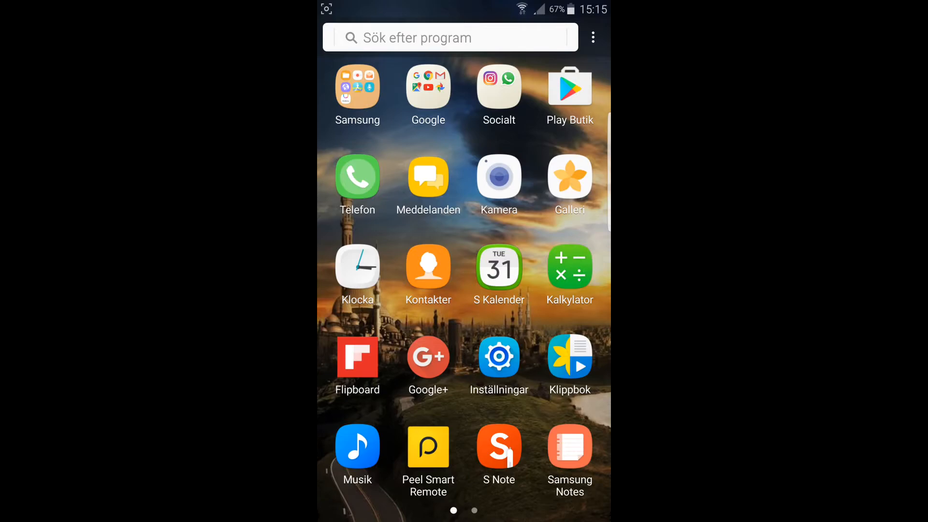
scroll(left, 3)
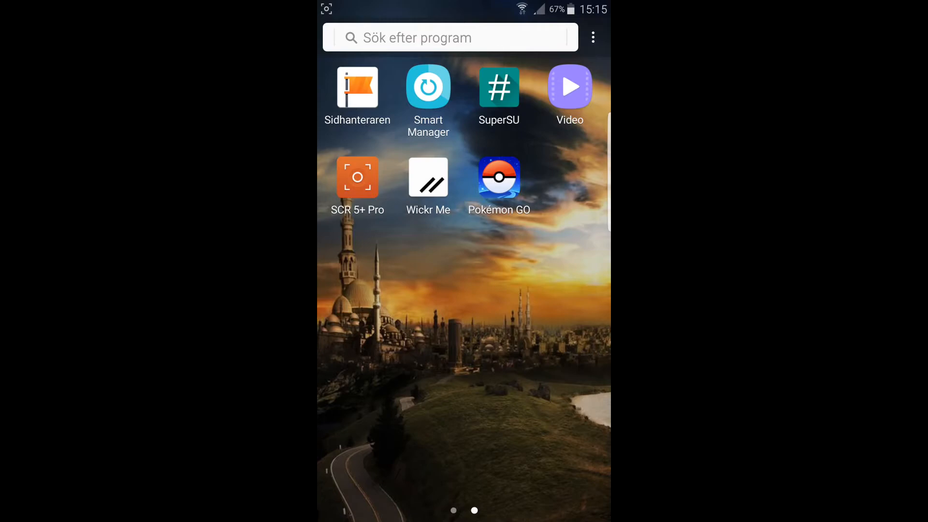
Return to the first app drawer page with the Samsung and Google folders
click(357, 89)
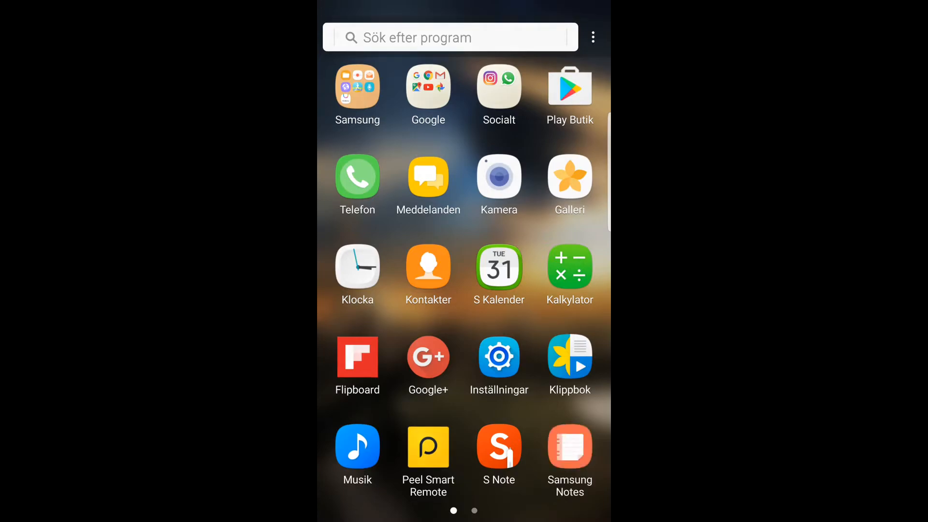
click(569, 448)
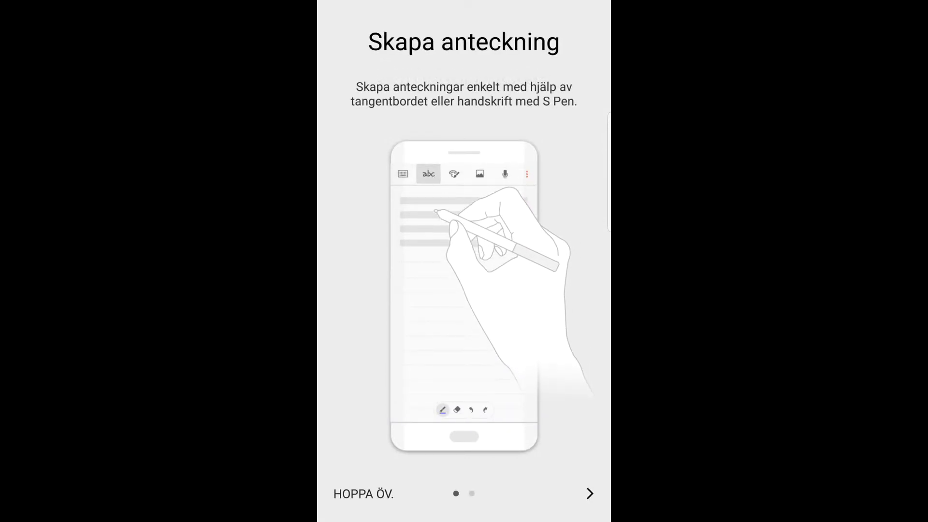
click(362, 494)
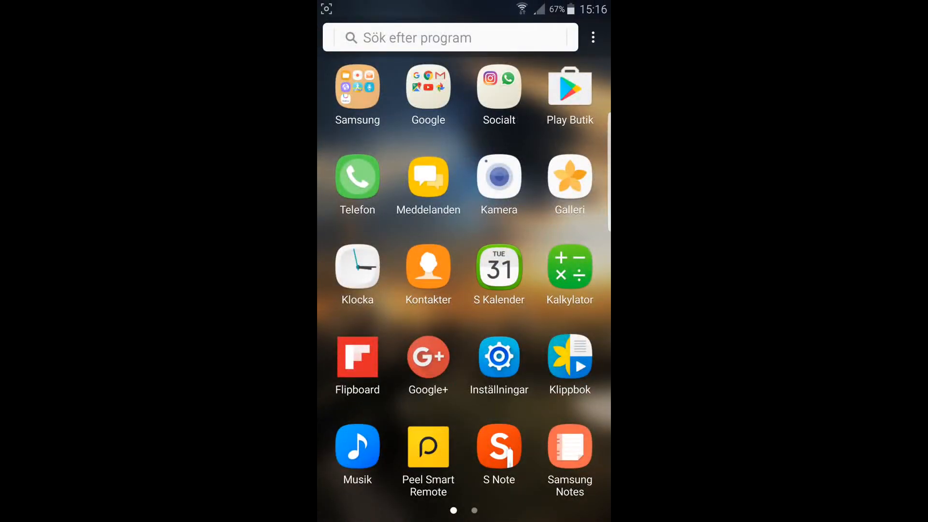
key(Home)
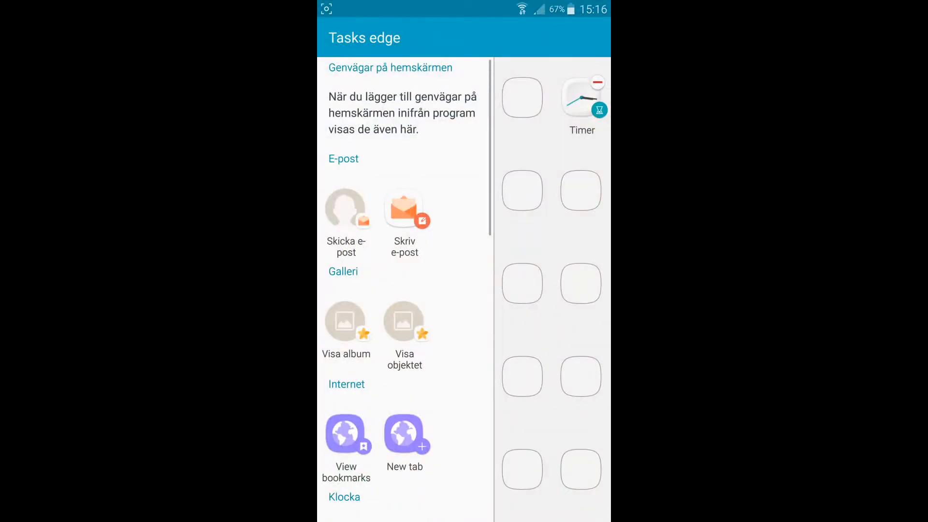
Scroll through the Tasks edge shortcut list, where only Timer has been added
scroll(down, 3)
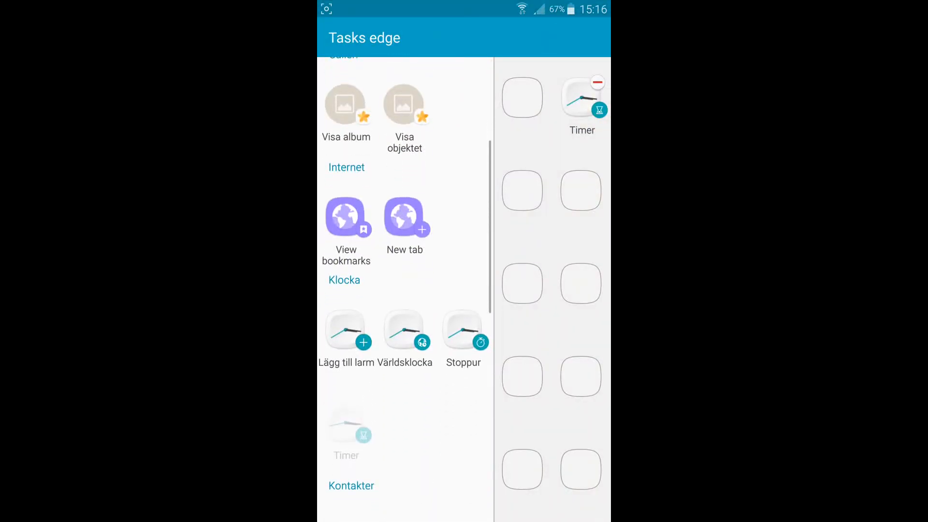
scroll(down, 3)
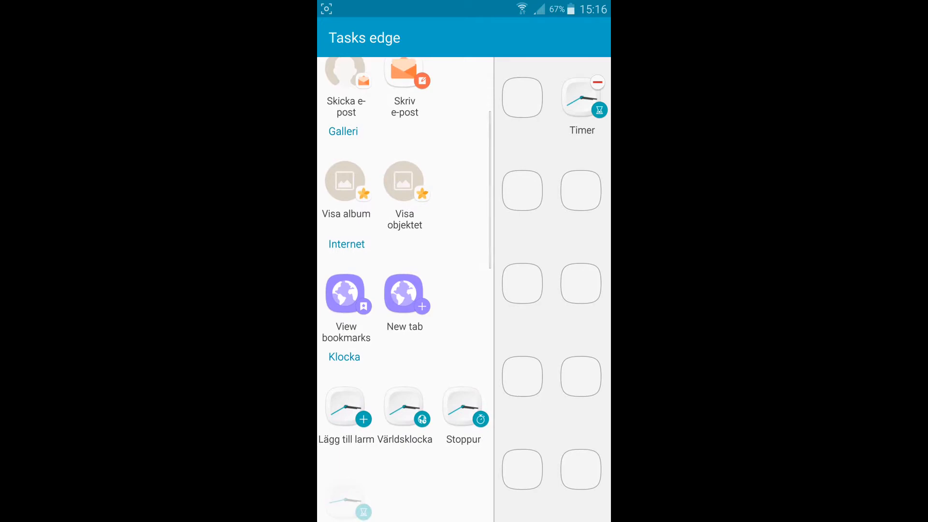
scroll(down, 3)
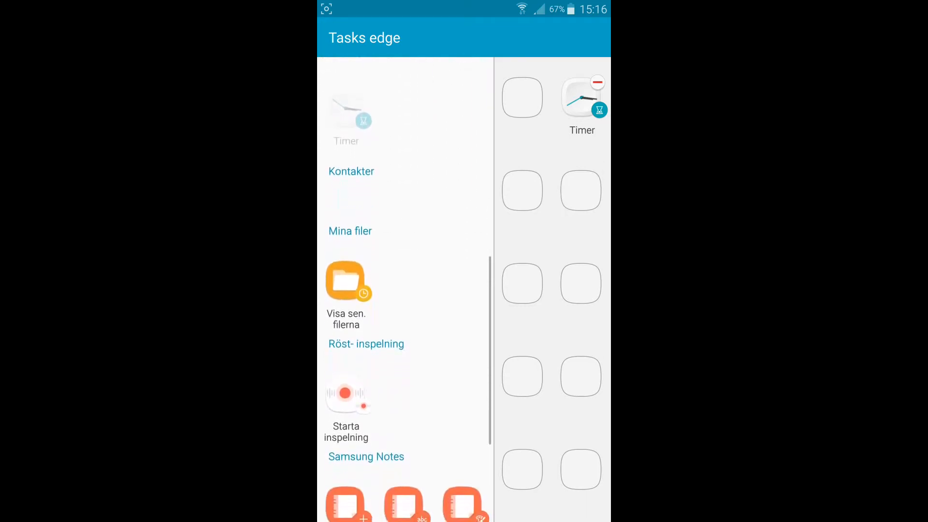
scroll(up, 3)
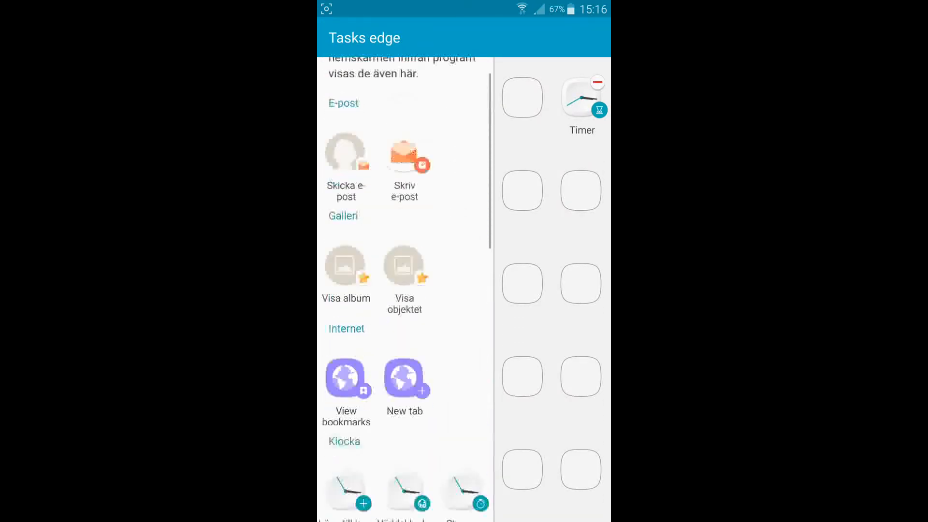
scroll(down, 3)
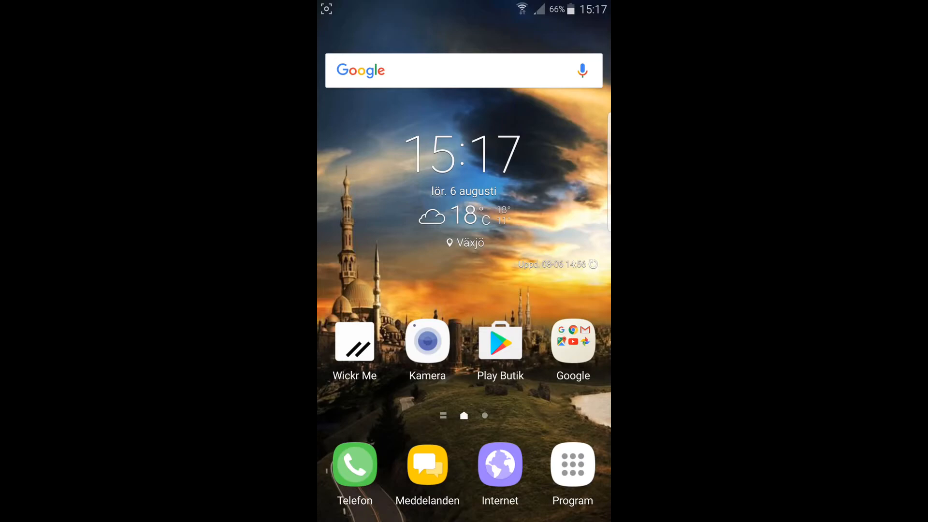
click(354, 464)
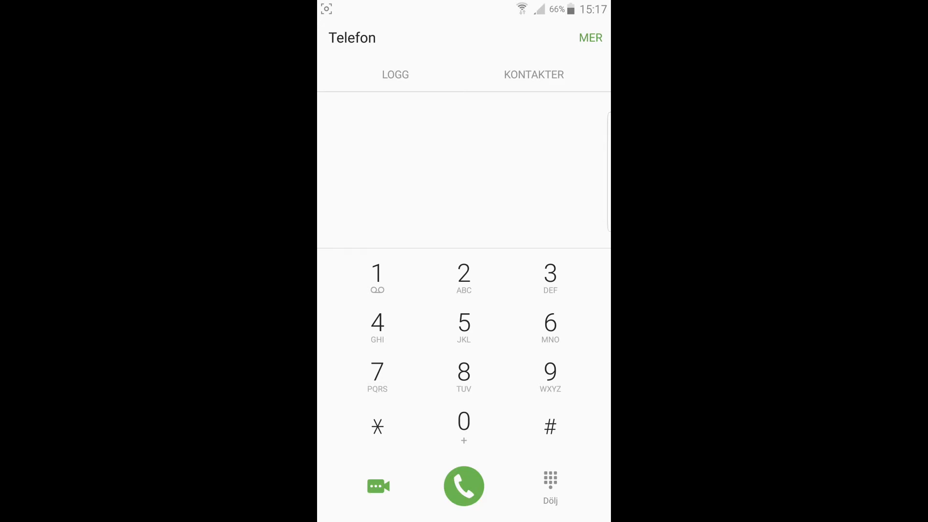
key(Home)
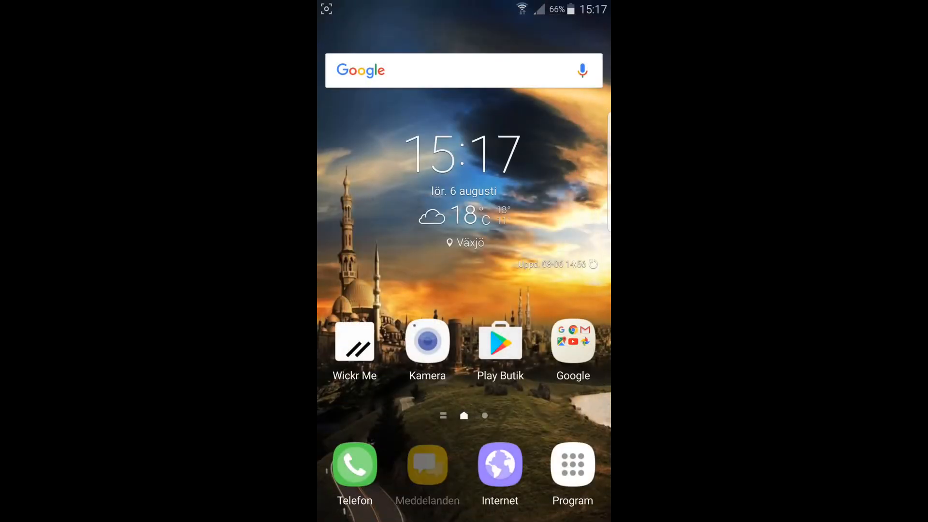
click(426, 465)
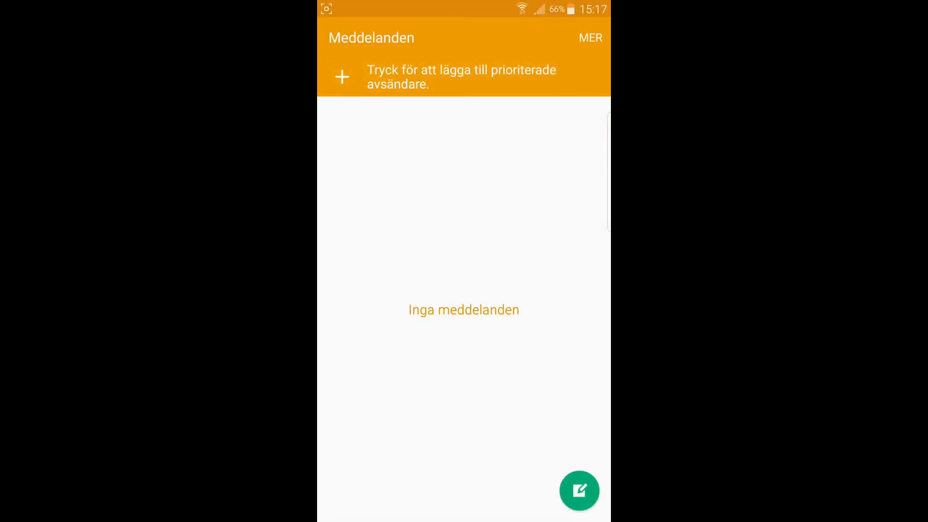
key(Home)
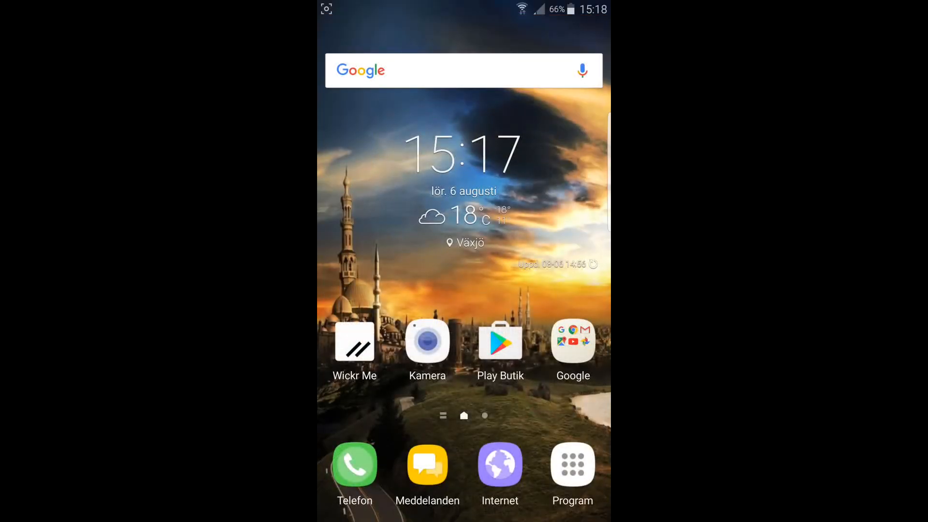